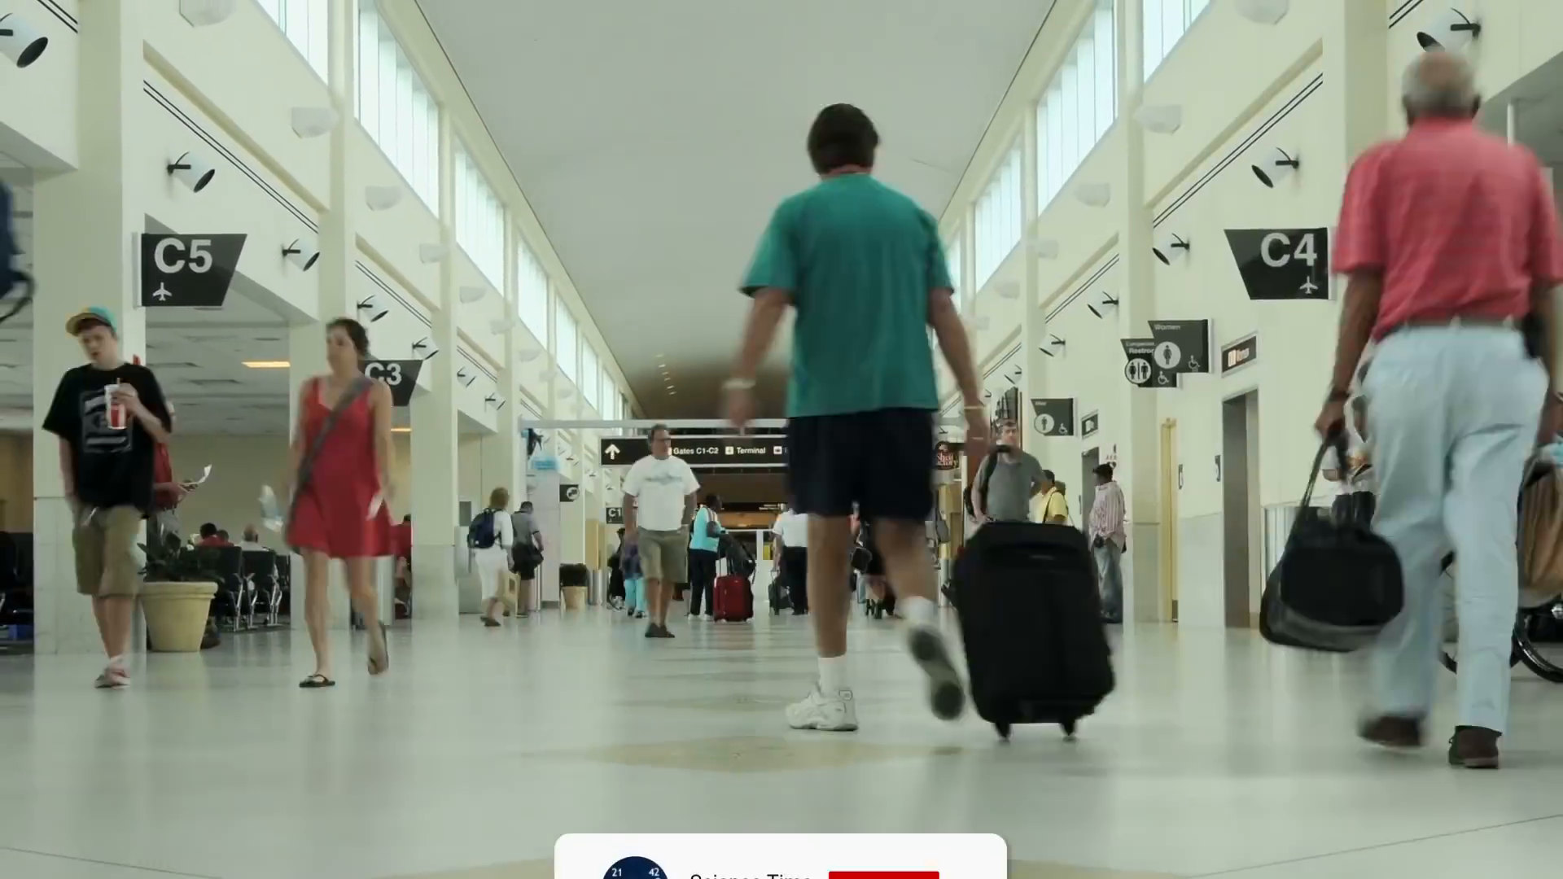
click(883, 795)
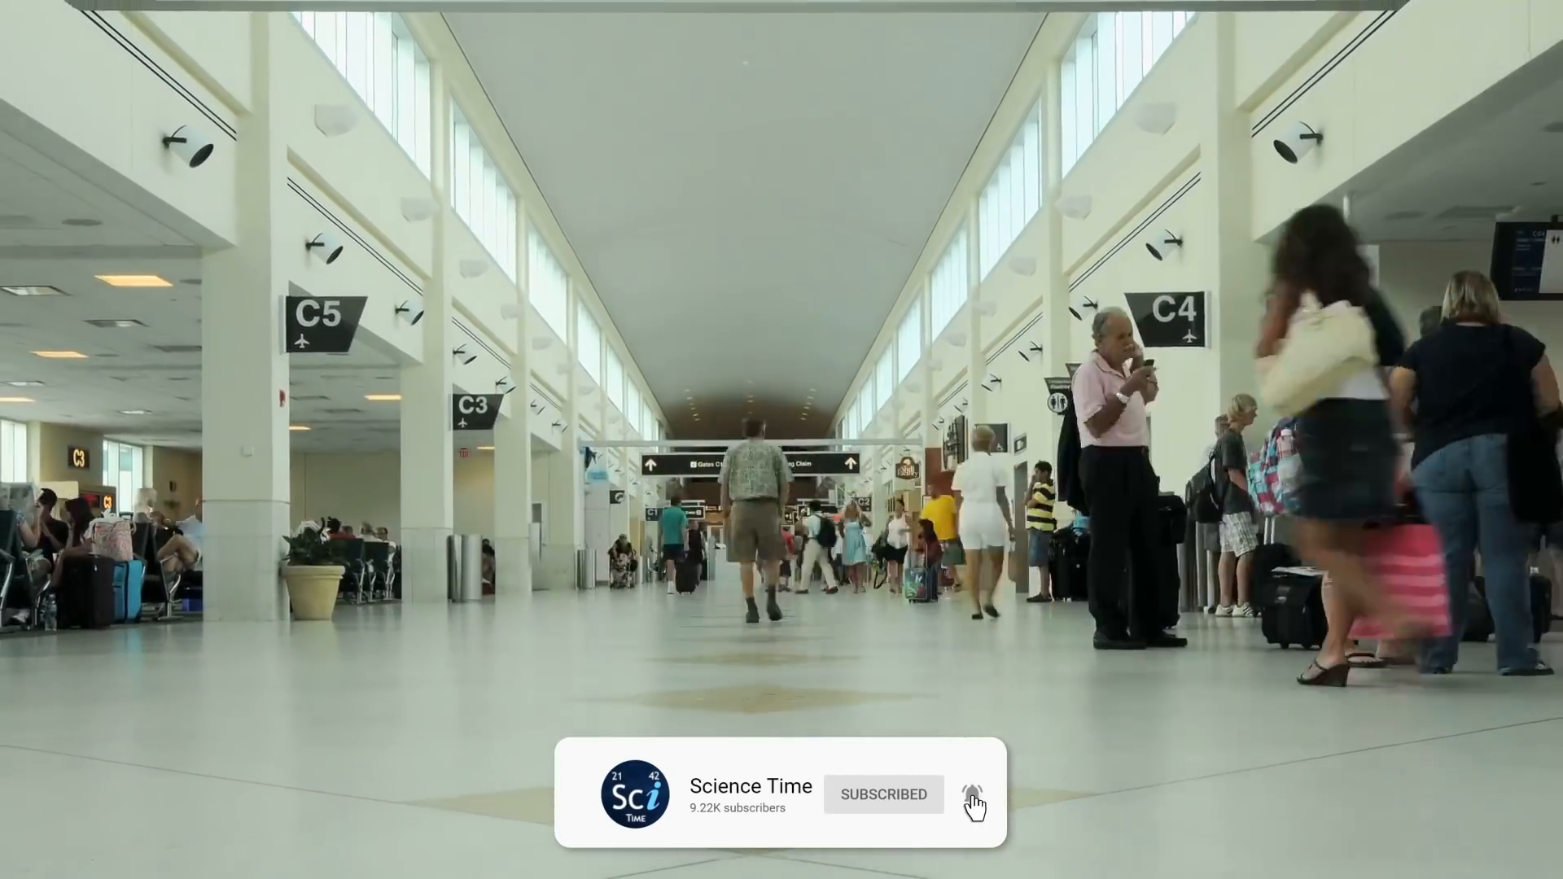
click(972, 795)
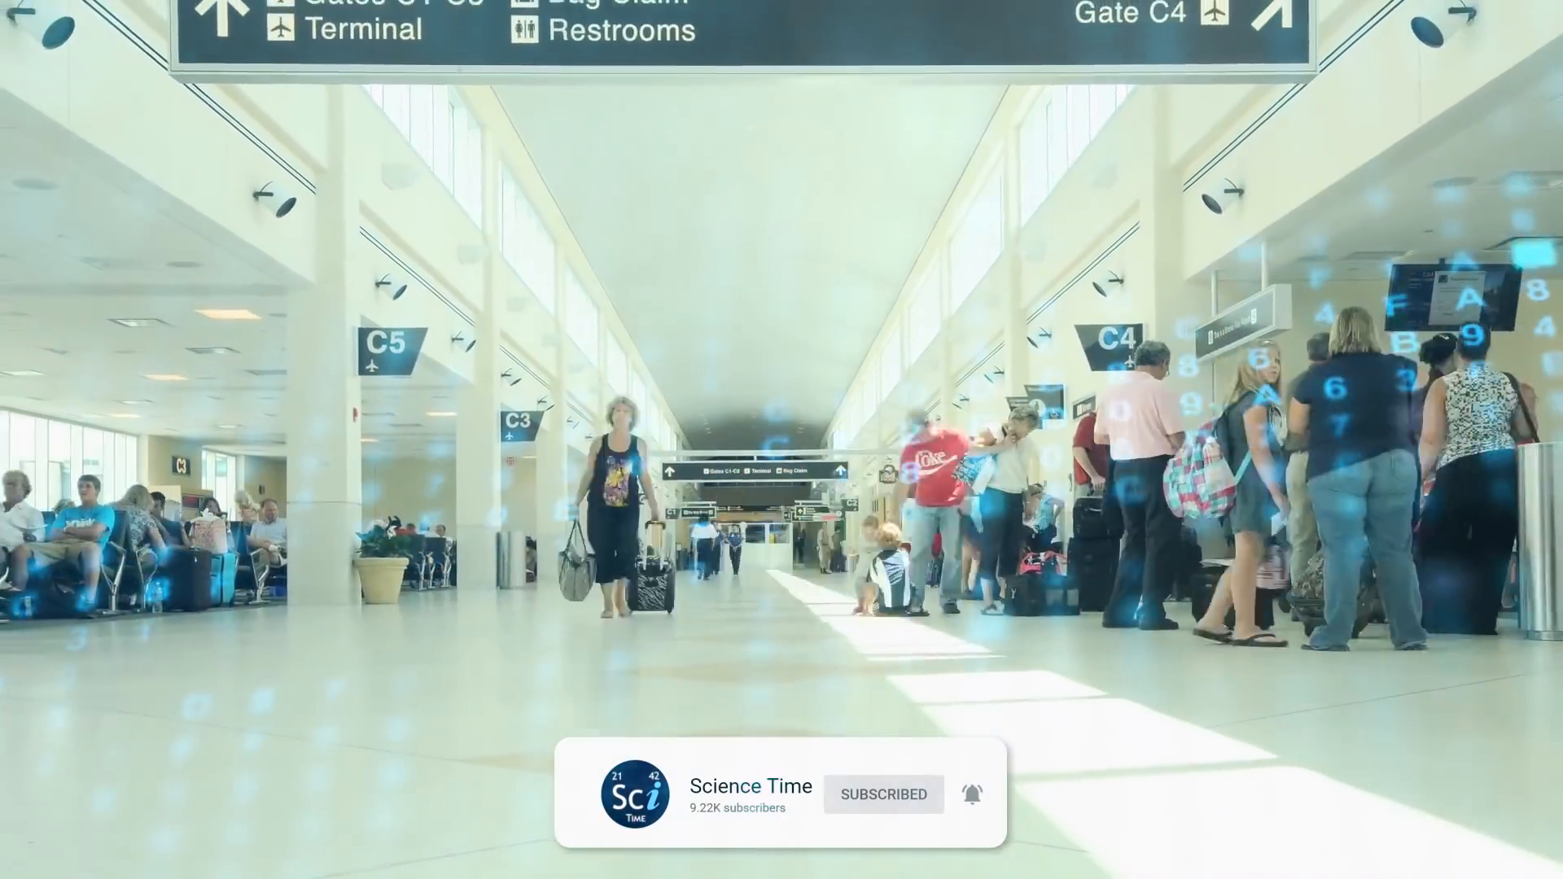